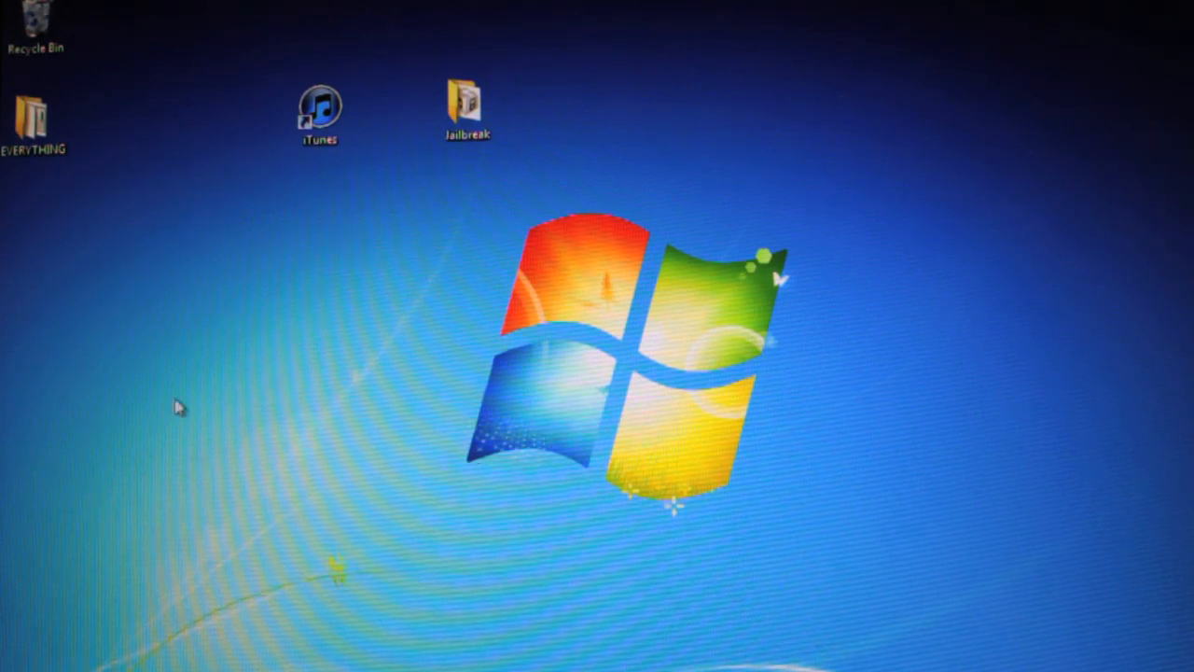
# Step: Launch iTunes, start a restore from file, then close the firmware picker unused
pyautogui.doubleClick(319, 103)
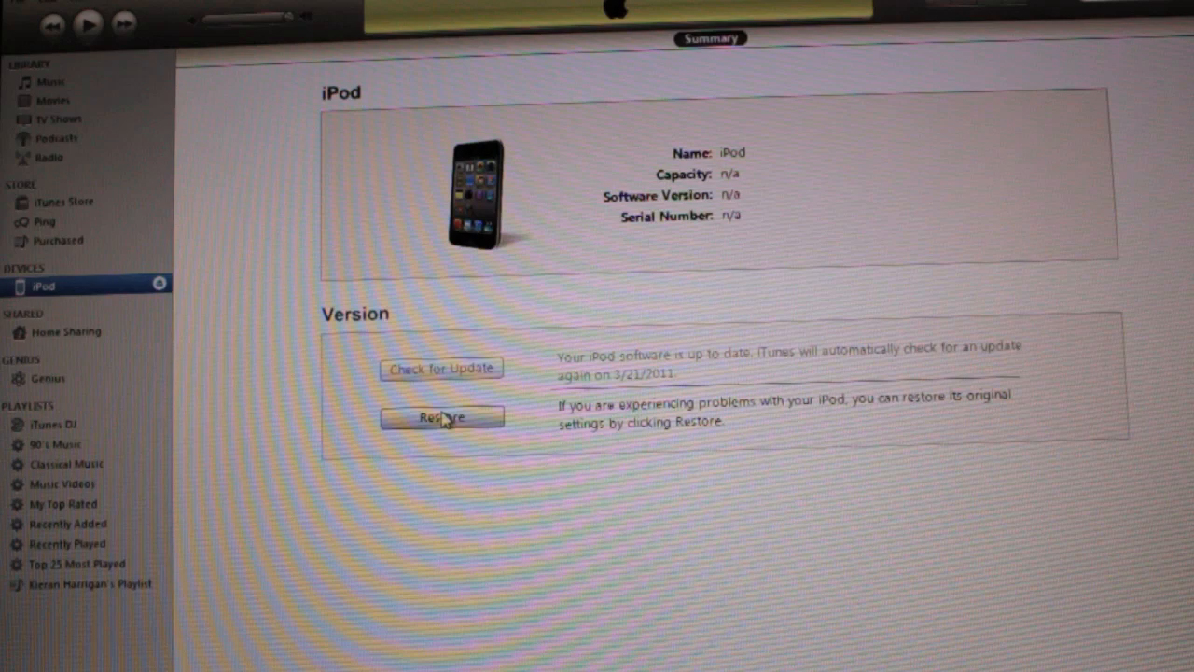
pyautogui.click(441, 417)
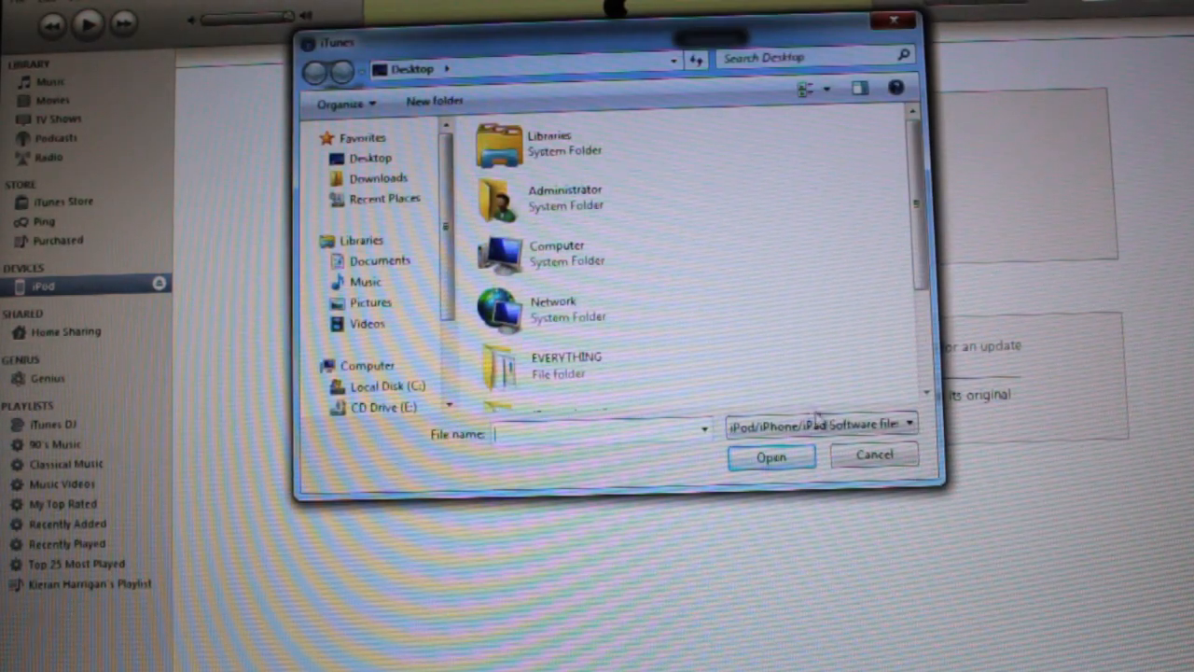
pyautogui.click(872, 455)
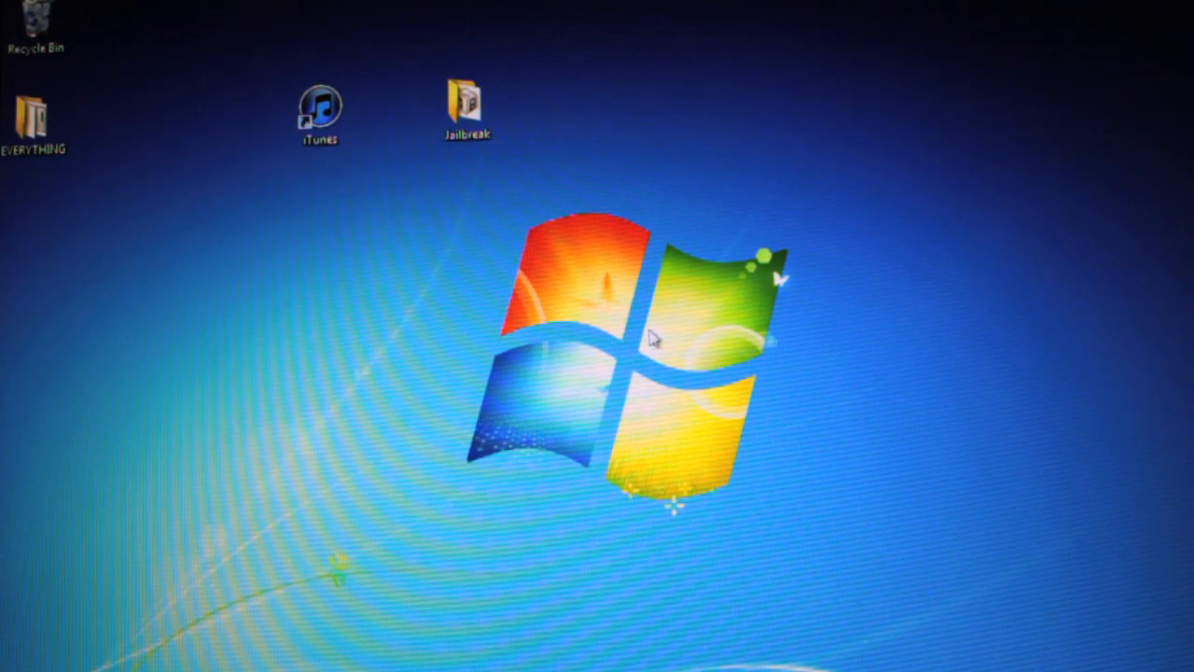
# Step: Open the desktop Jailbreak folder and select the sn0wbreeze-2.3b1 application
pyautogui.doubleClick(465, 103)
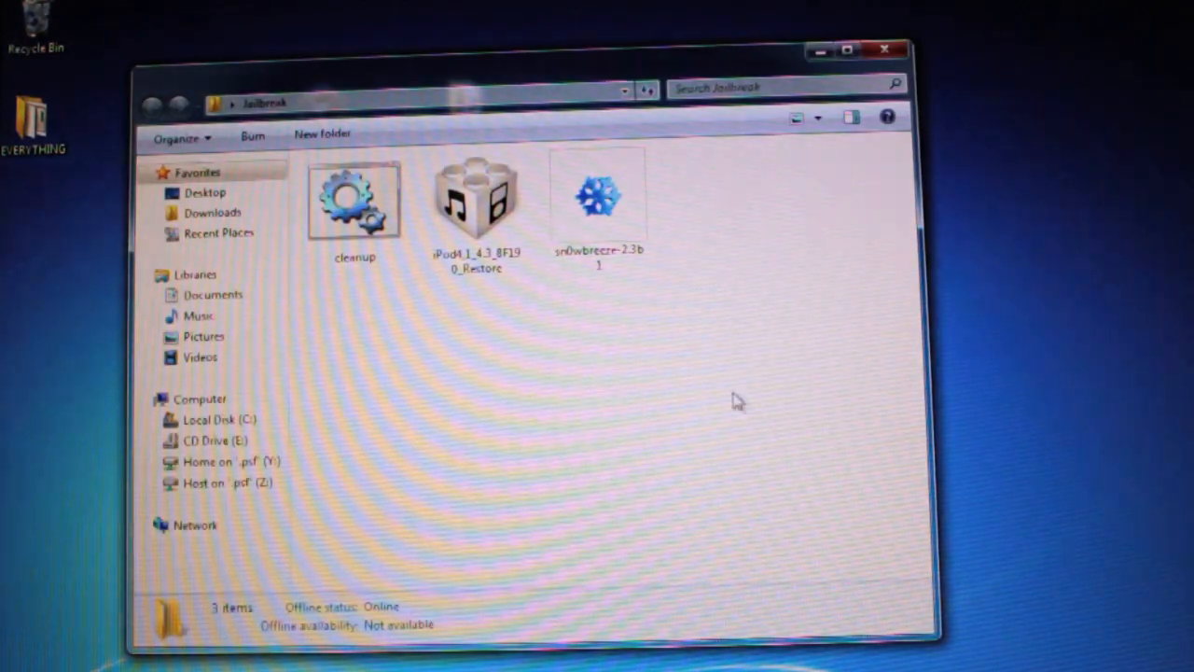
pyautogui.click(599, 196)
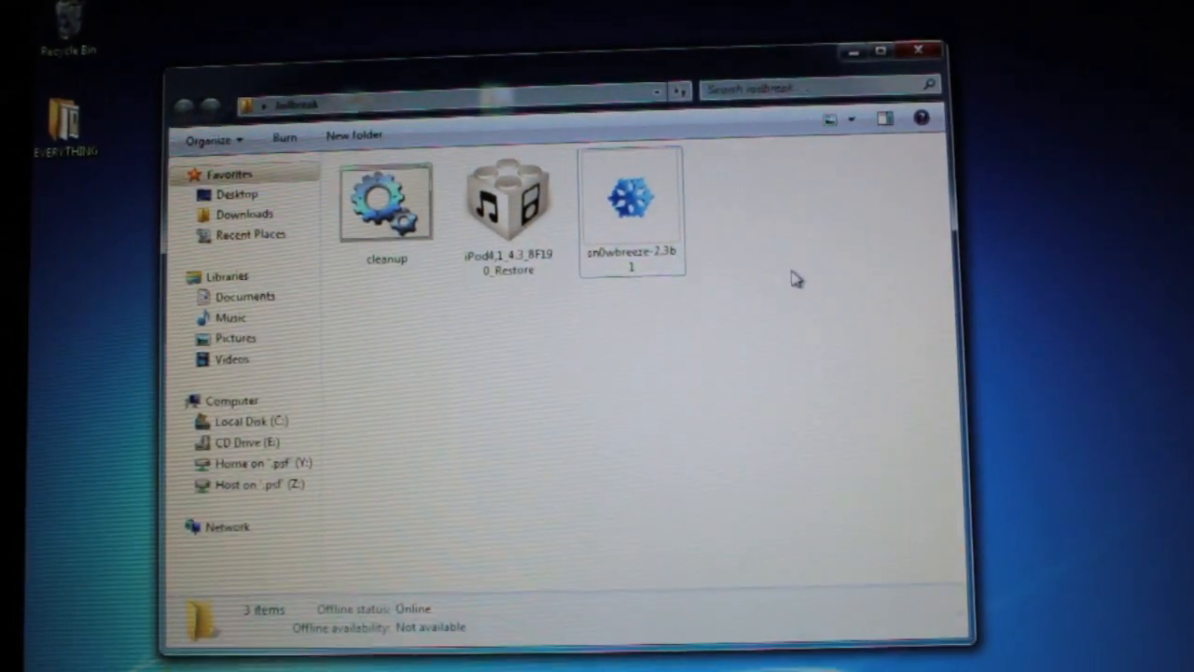
pyautogui.click(632, 201)
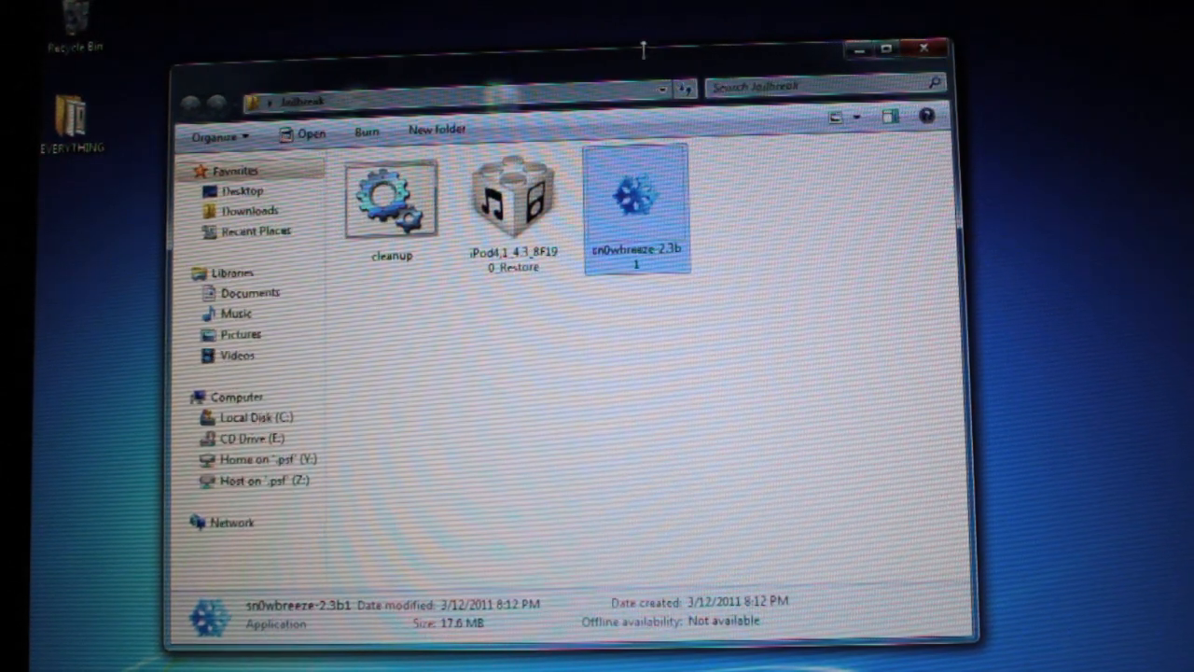
# Step: Launch sn0wbreeze 2.3b1, accept the non-commercial disclaimer and continue past the welcome notes
pyautogui.doubleClick(637, 196)
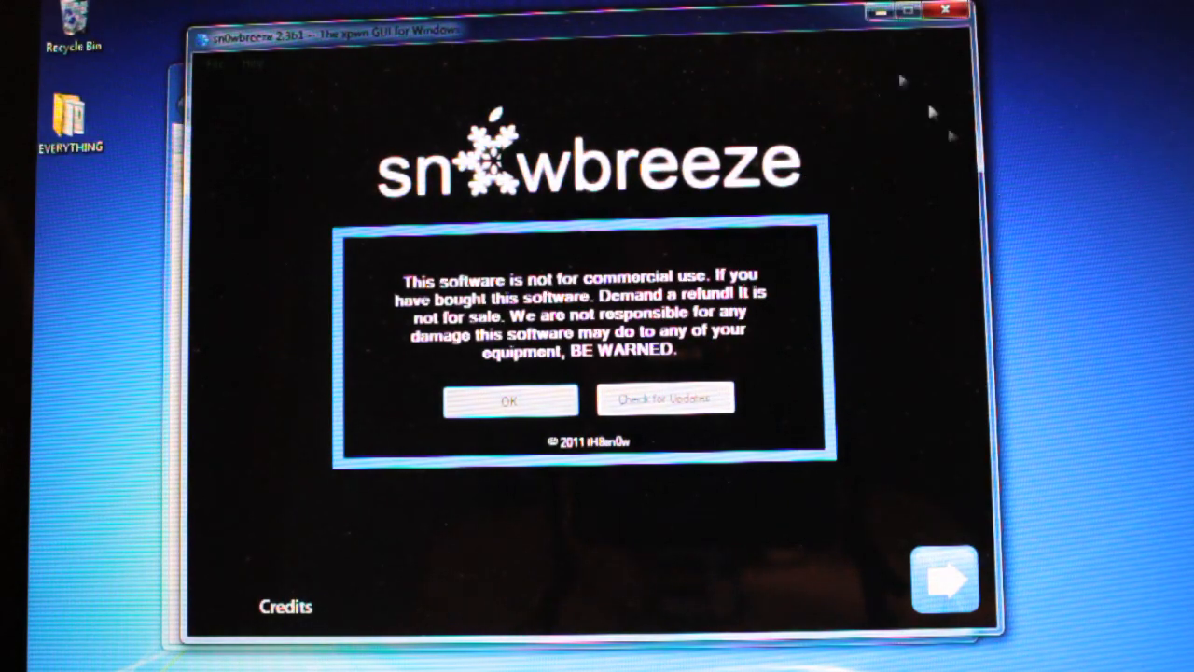
pyautogui.moveTo(1080, 155)
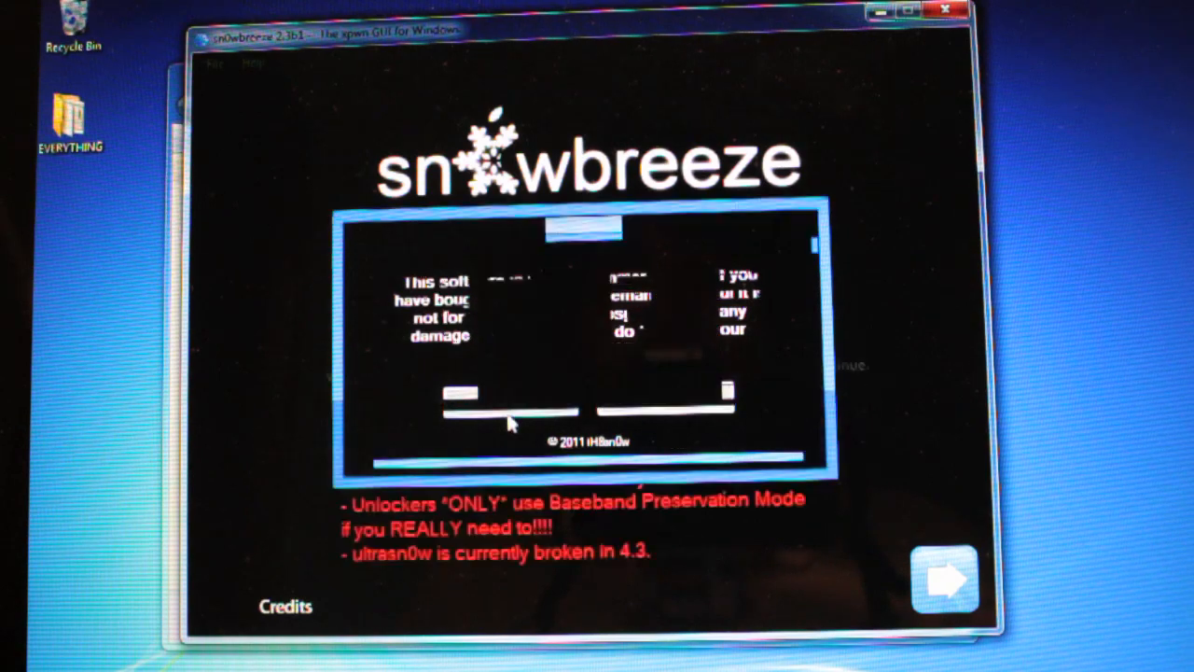
pyautogui.click(943, 579)
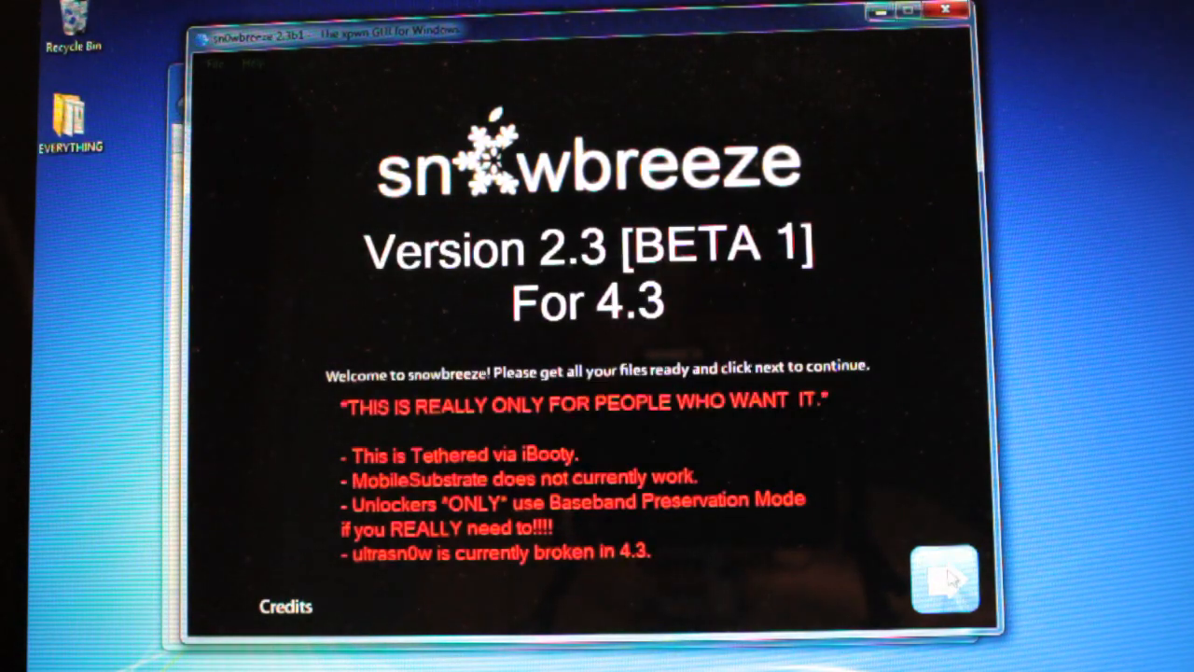
pyautogui.click(944, 578)
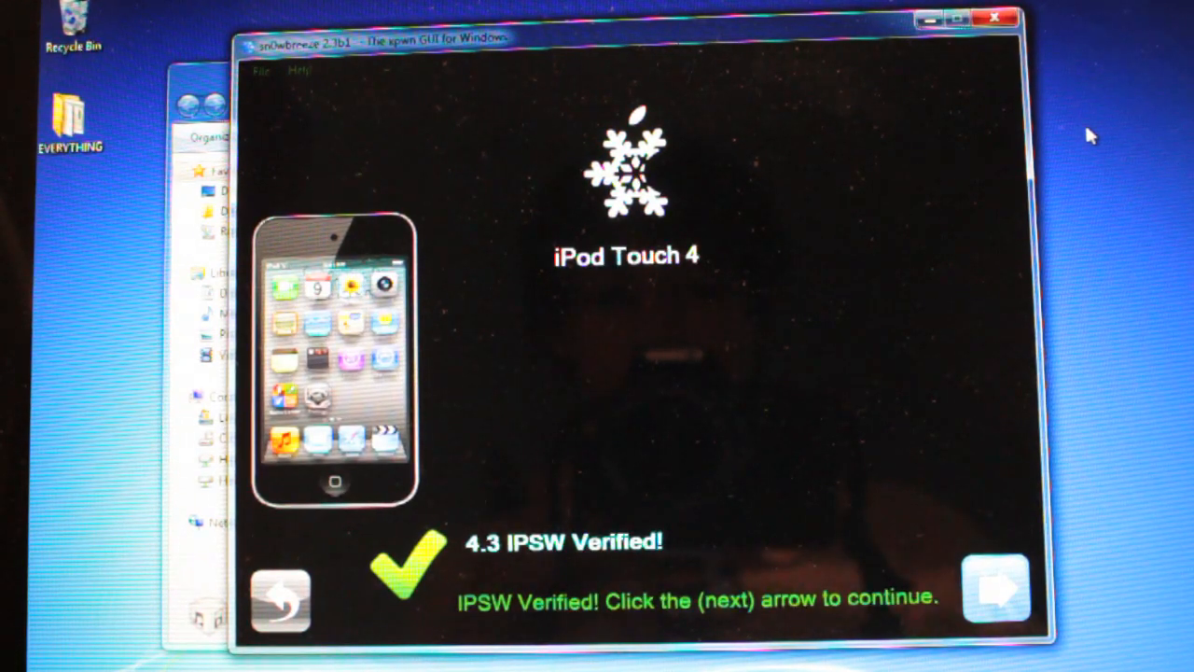
pyautogui.moveTo(696, 536)
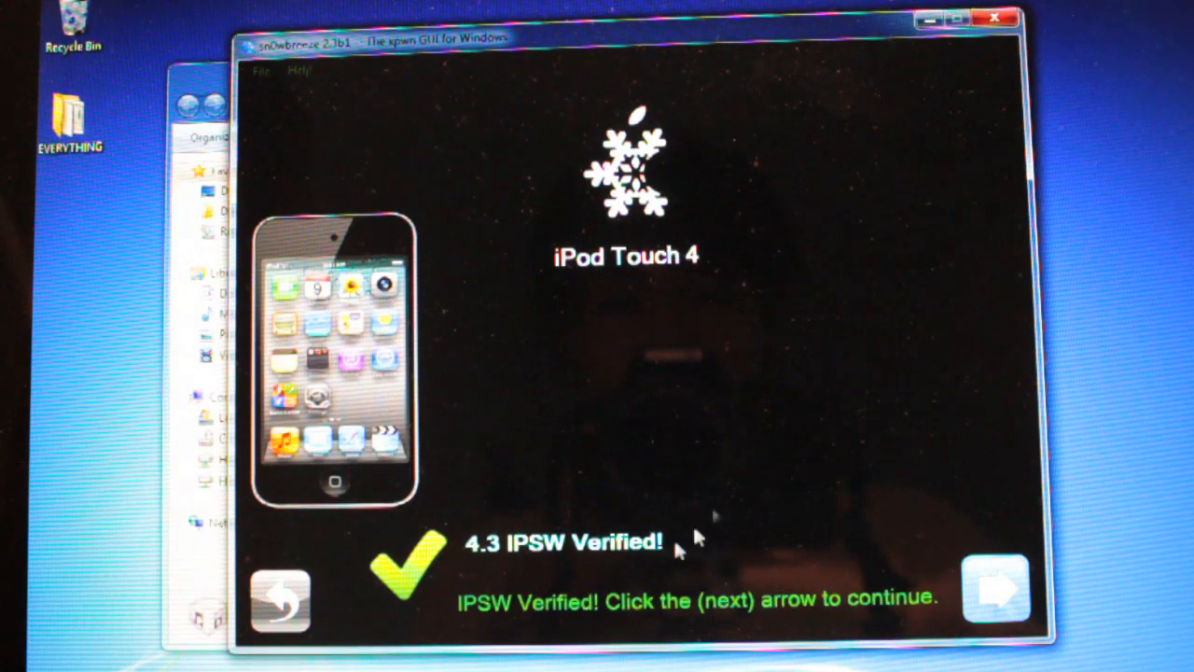
# Step: Build the custom iOS 4.3 IPSW in Expert Mode, saving it to the desktop
pyautogui.click(995, 597)
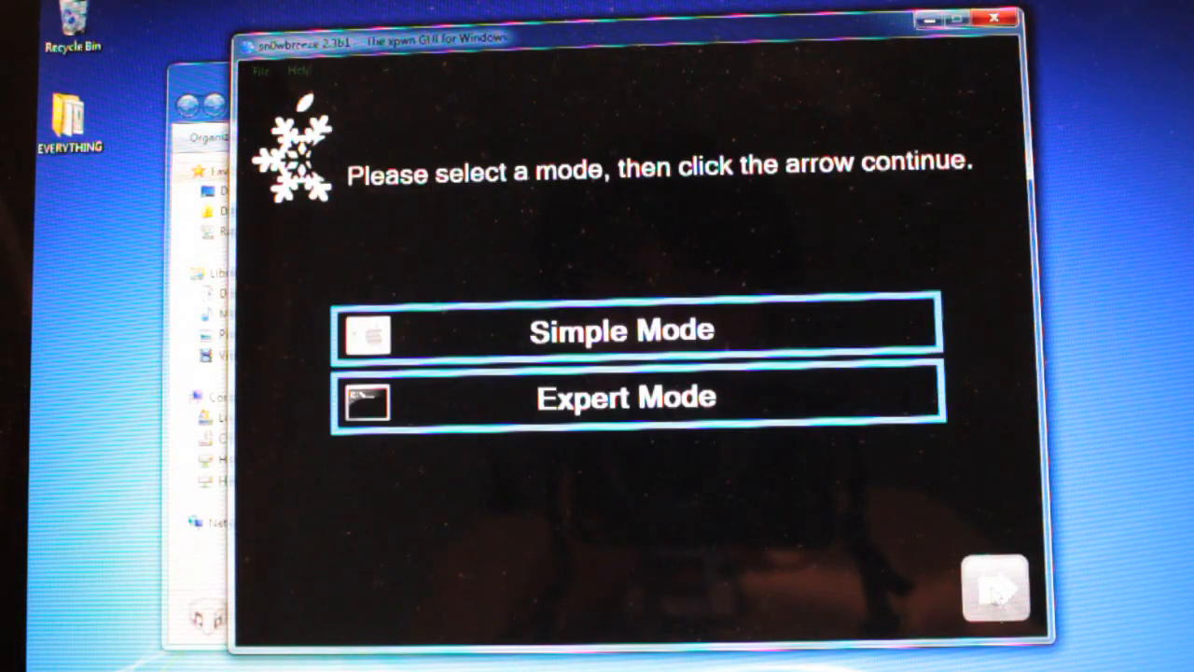
pyautogui.click(625, 397)
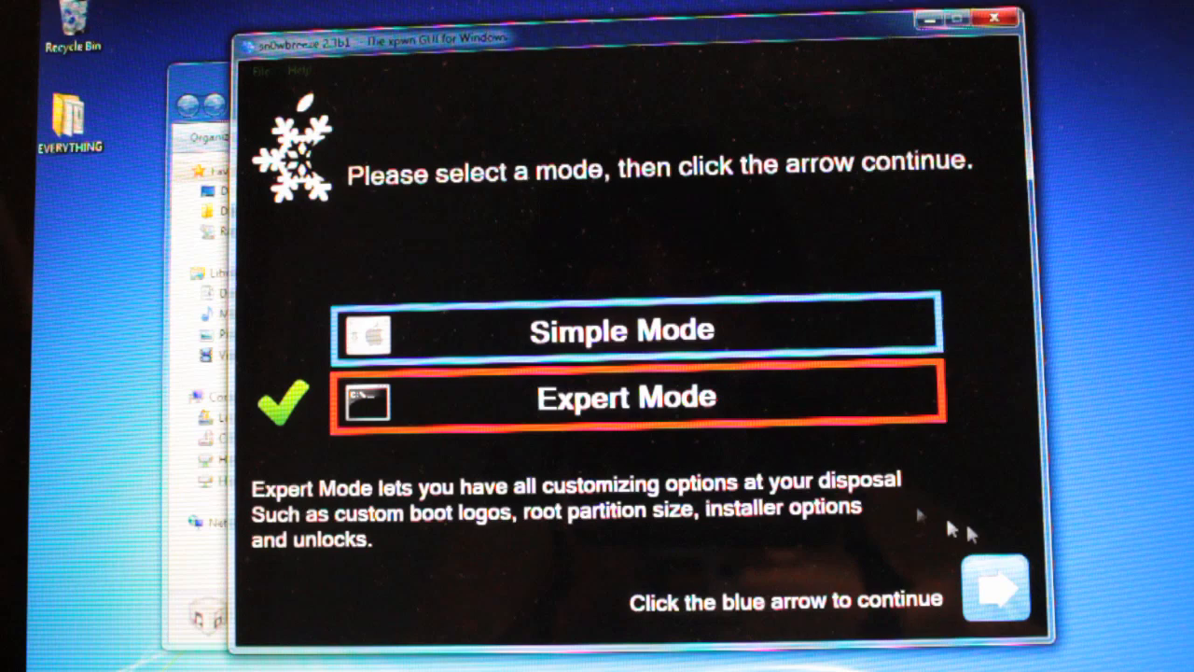
pyautogui.click(996, 589)
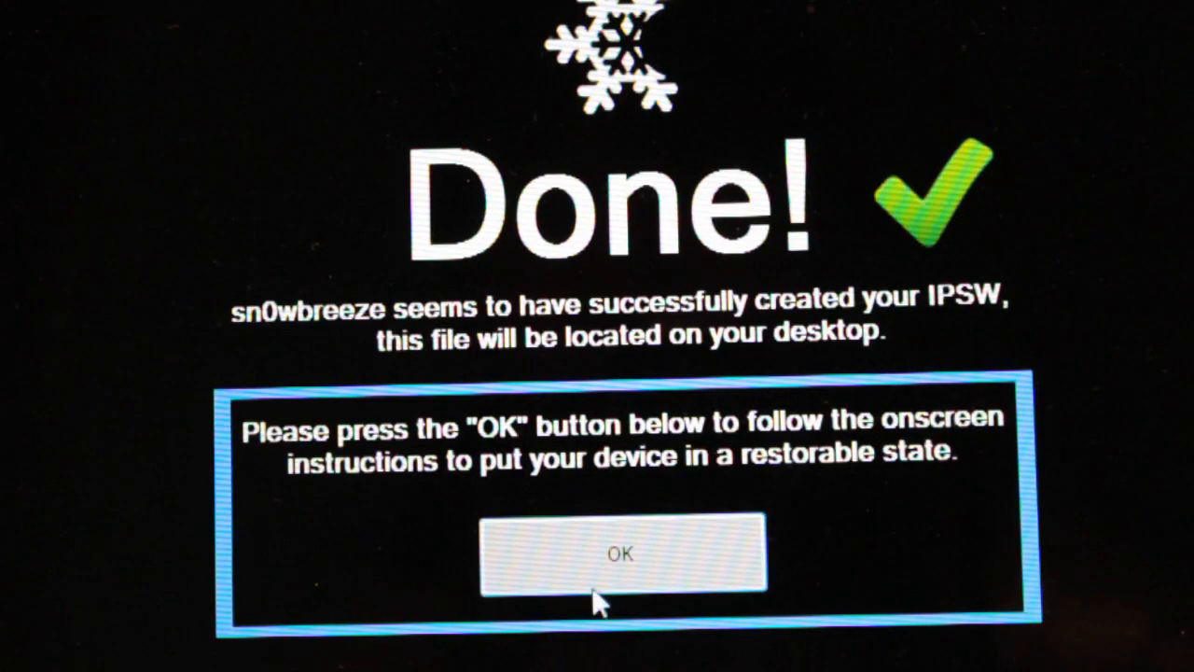
# Step: Dismiss the Done screen and put the iPod into pwned DFU mode with iREB
pyautogui.click(620, 552)
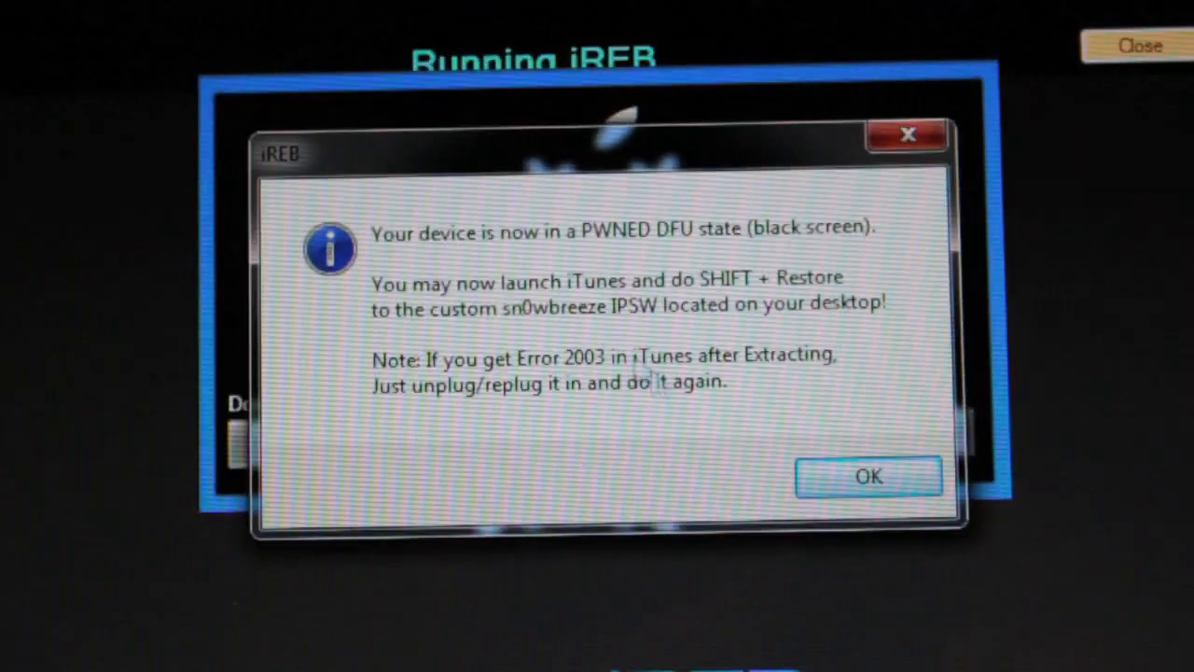
# Step: Acknowledge the iREB pwned DFU notice and accept the sn0wbreeze disclaimer
pyautogui.click(869, 476)
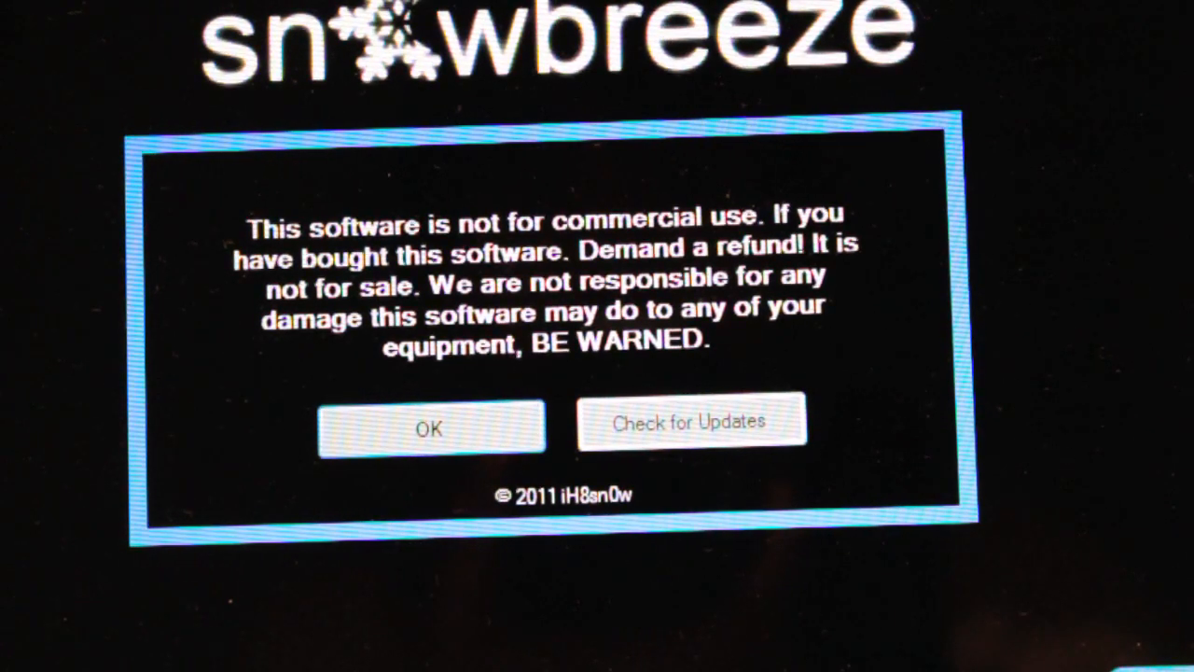
pyautogui.click(431, 427)
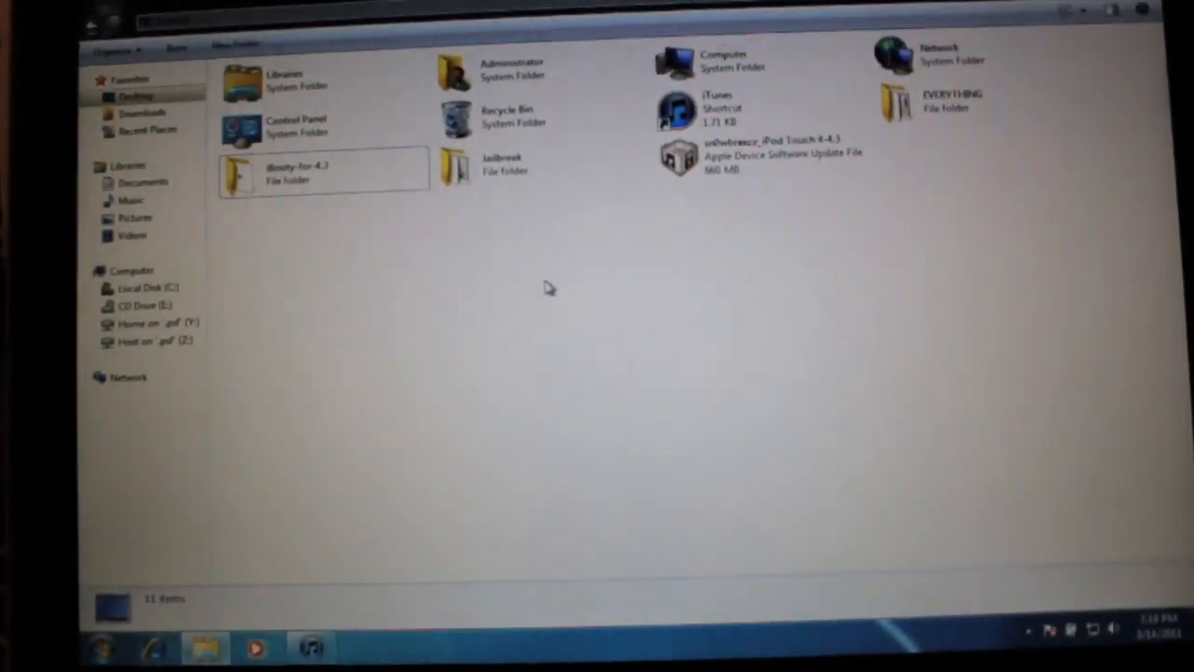
# Step: Switch from the desktop folder to the iTunes iPod summary via the taskbar
pyautogui.click(311, 646)
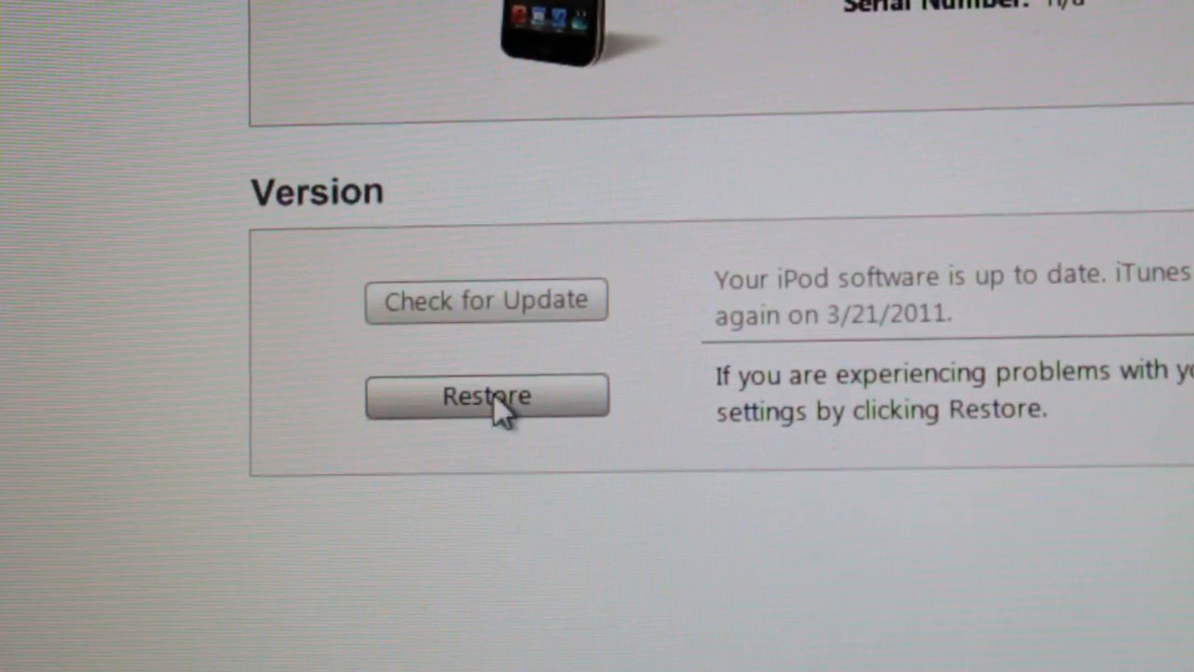
# Step: Restore the iPod from the sn0wbreeze_iPod Touch 4-4.3 firmware file on the Desktop
pyautogui.click(486, 396)
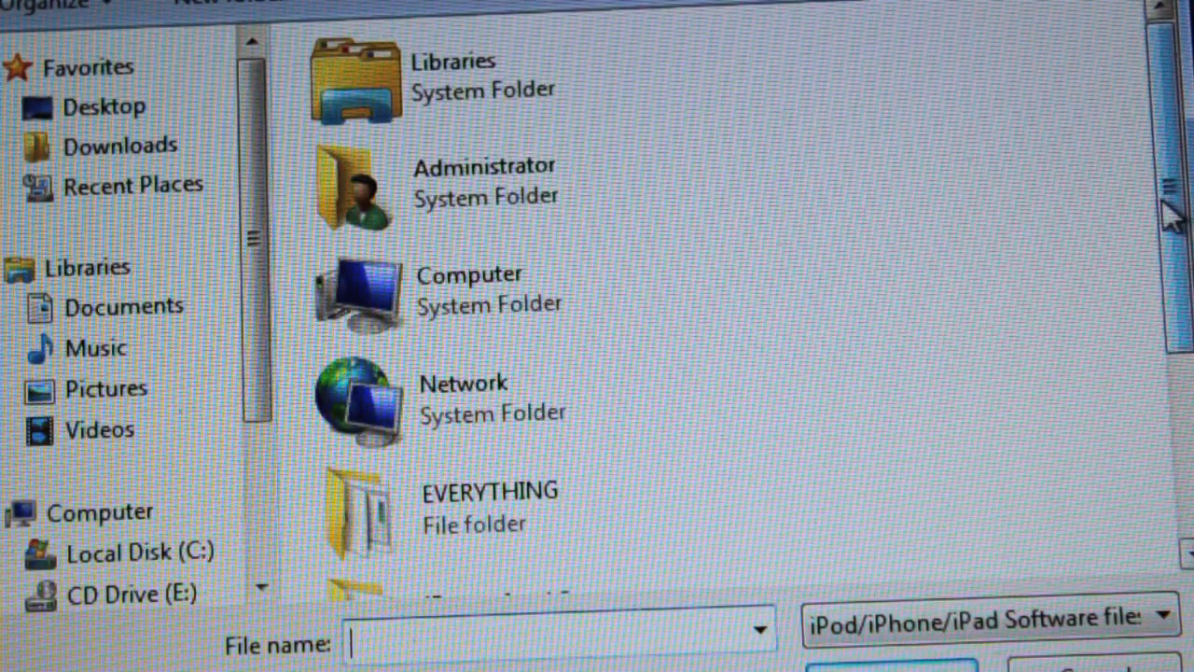
pyautogui.scroll(-3)
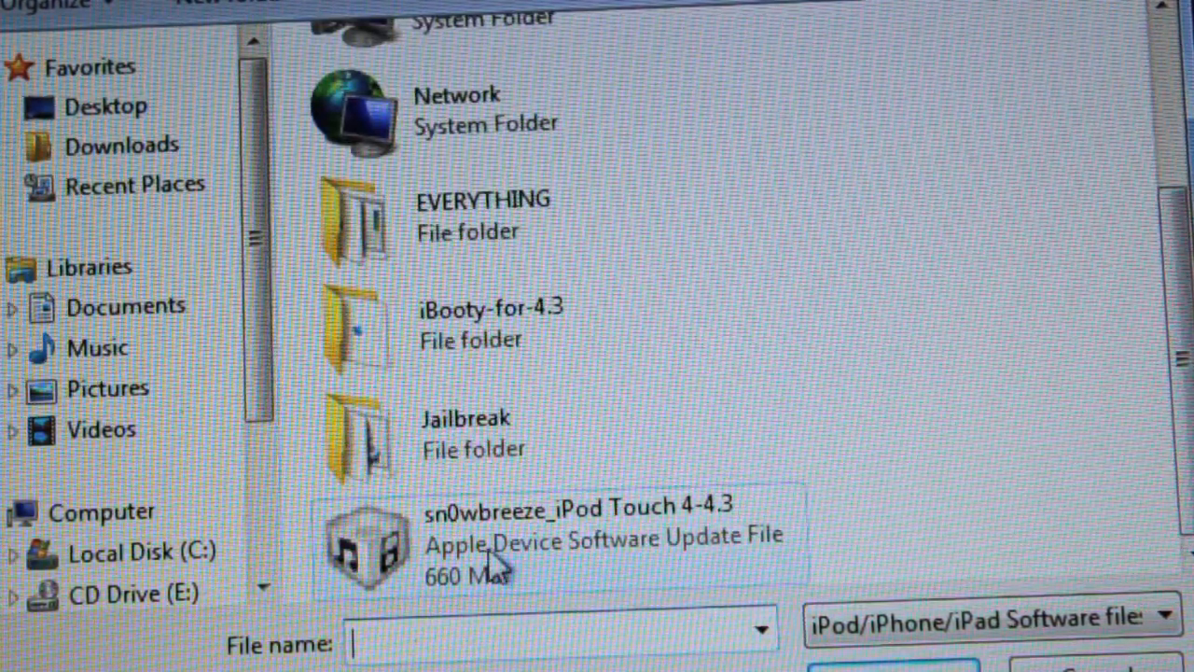
pyautogui.click(560, 542)
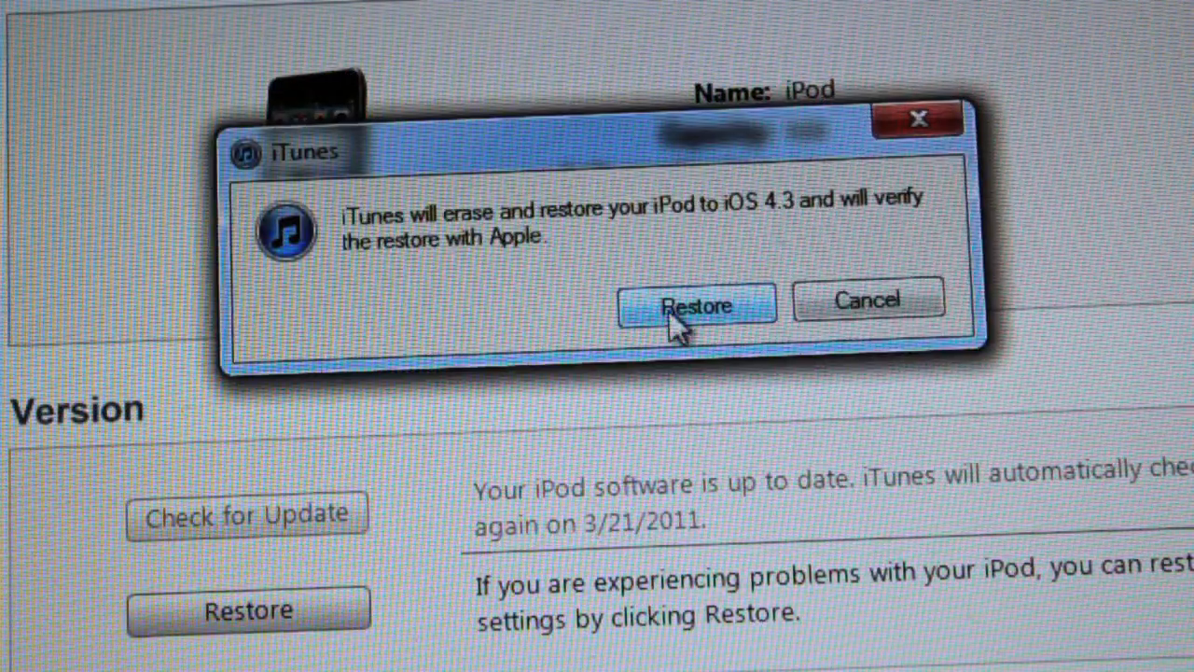
pyautogui.click(696, 306)
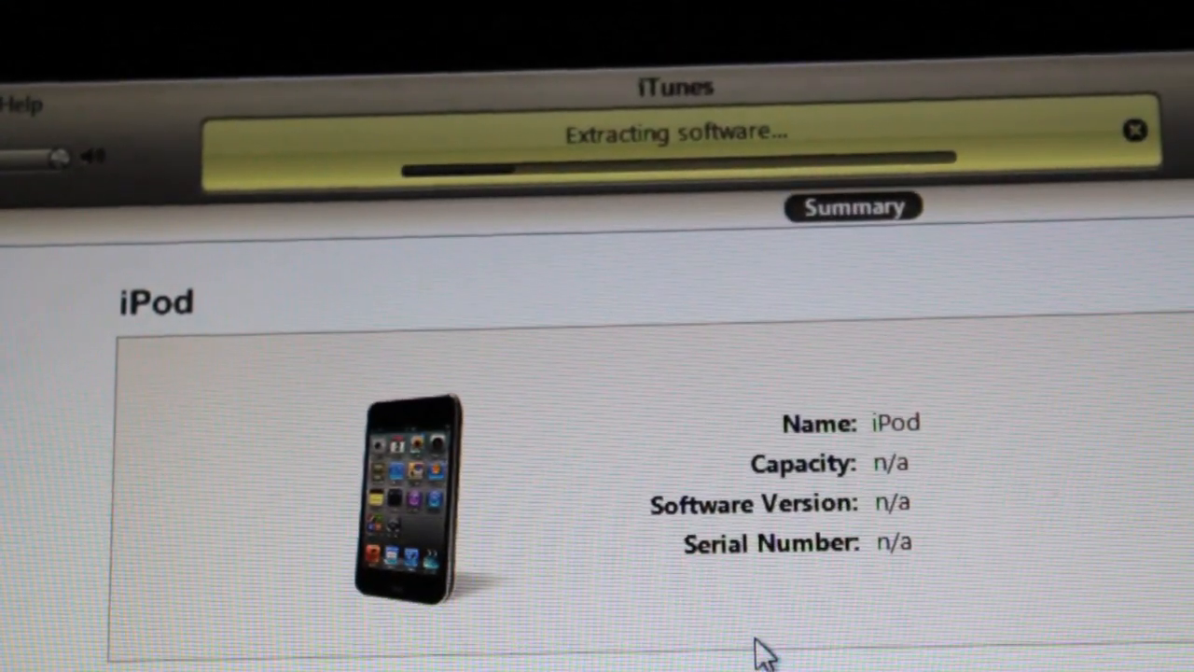